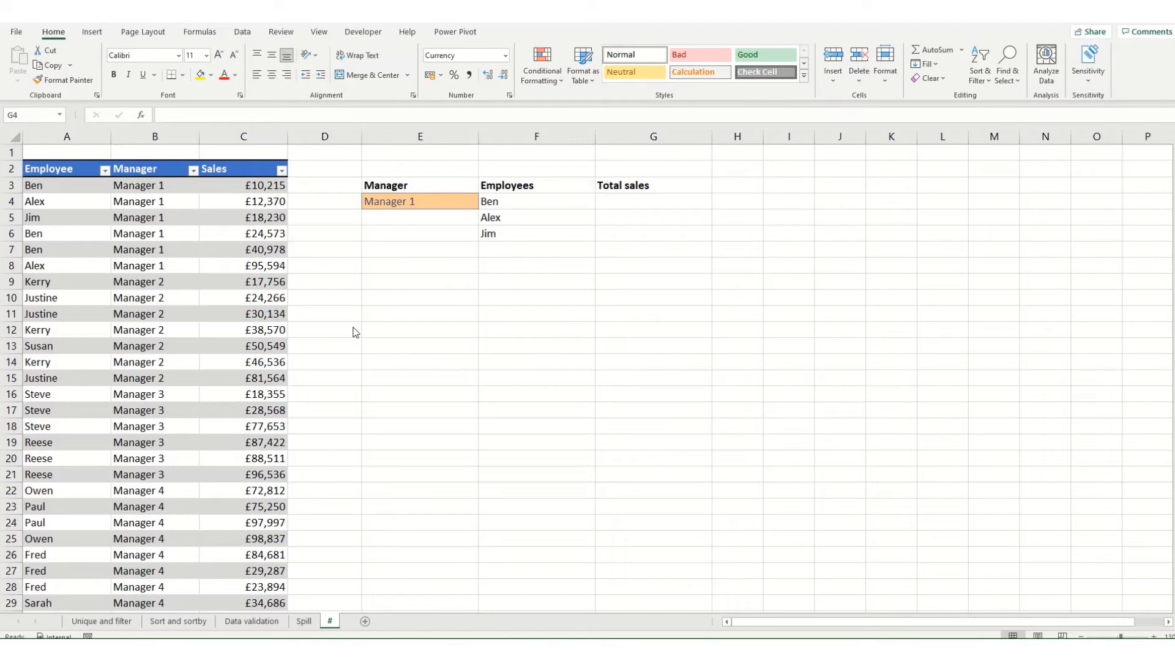
pyautogui.moveTo(501, 219)
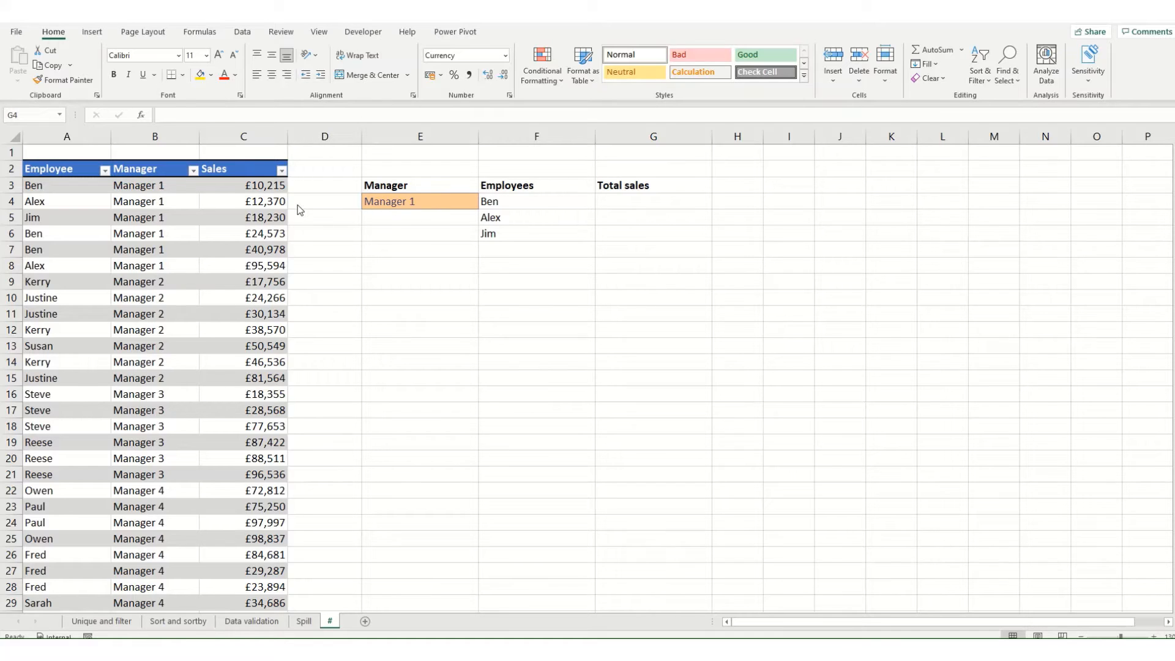
# Begin a SUMIF formula in G4 with Table5[Employee] as its range
pyautogui.click(419, 201)
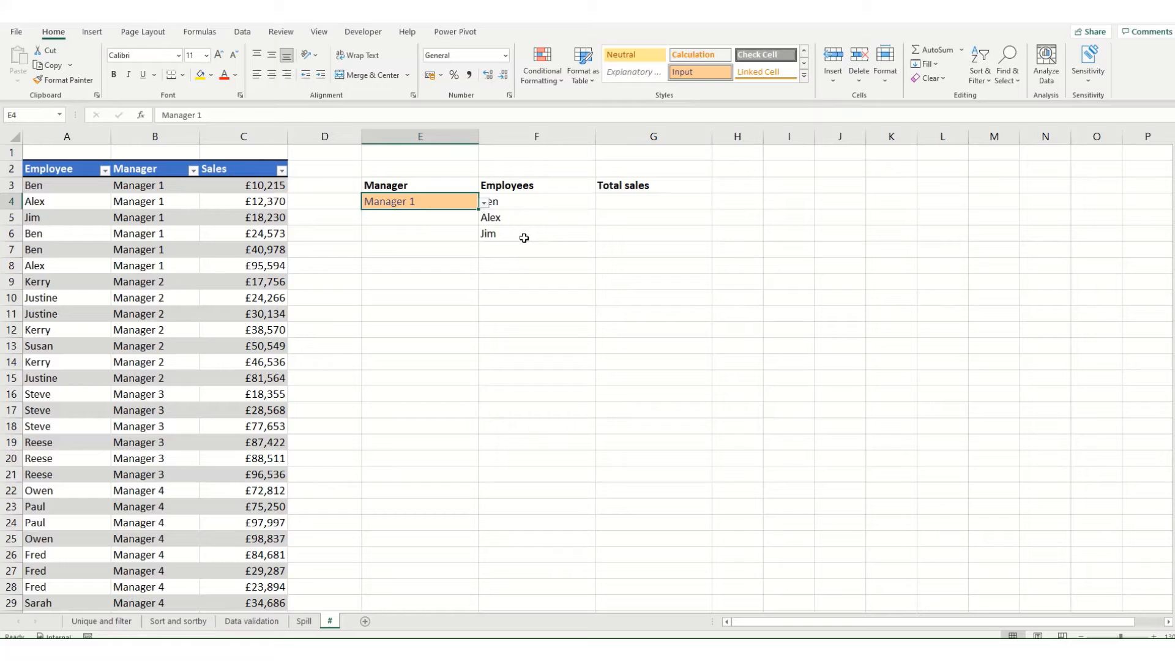
pyautogui.click(536, 201)
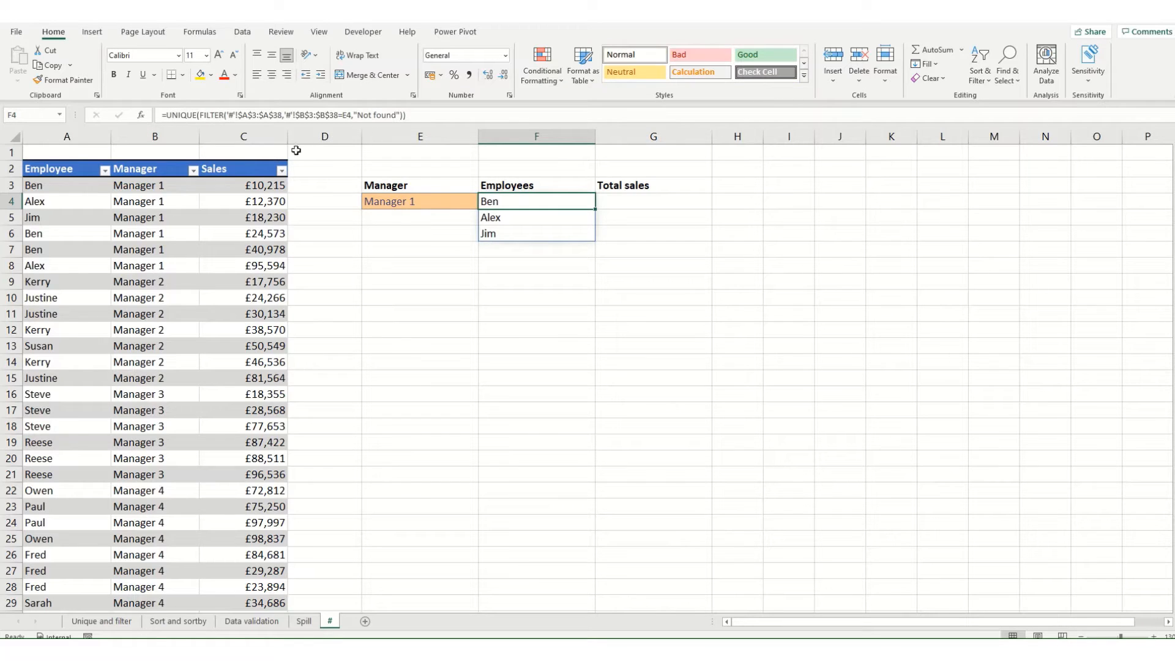
pyautogui.click(651, 201)
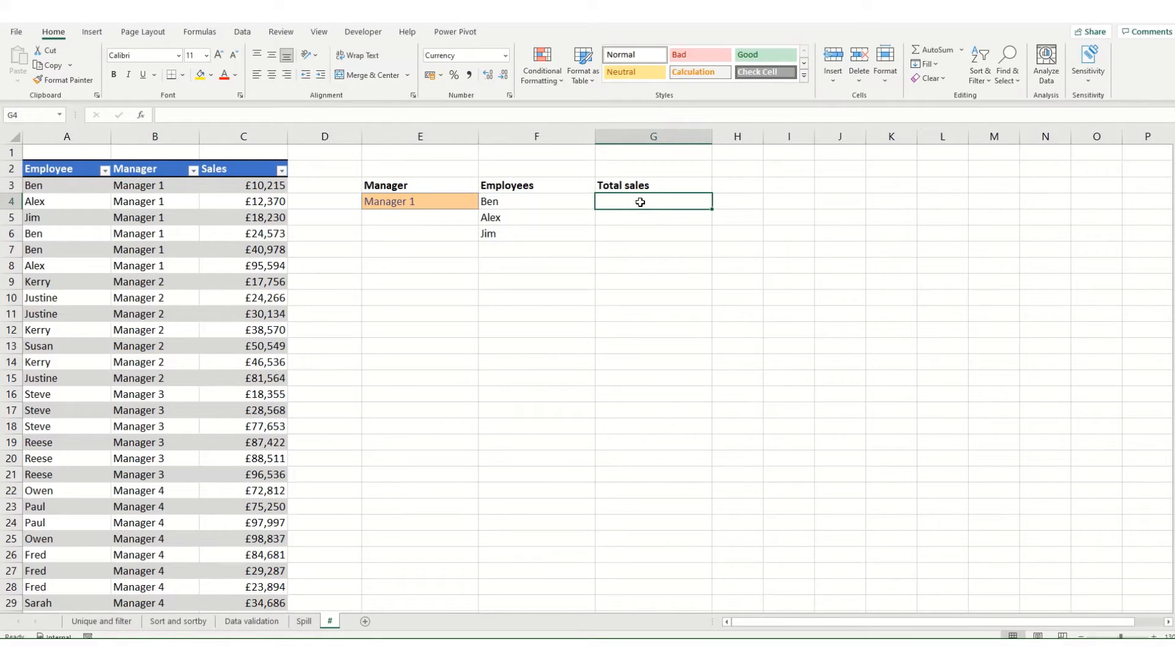
pyautogui.write('=')
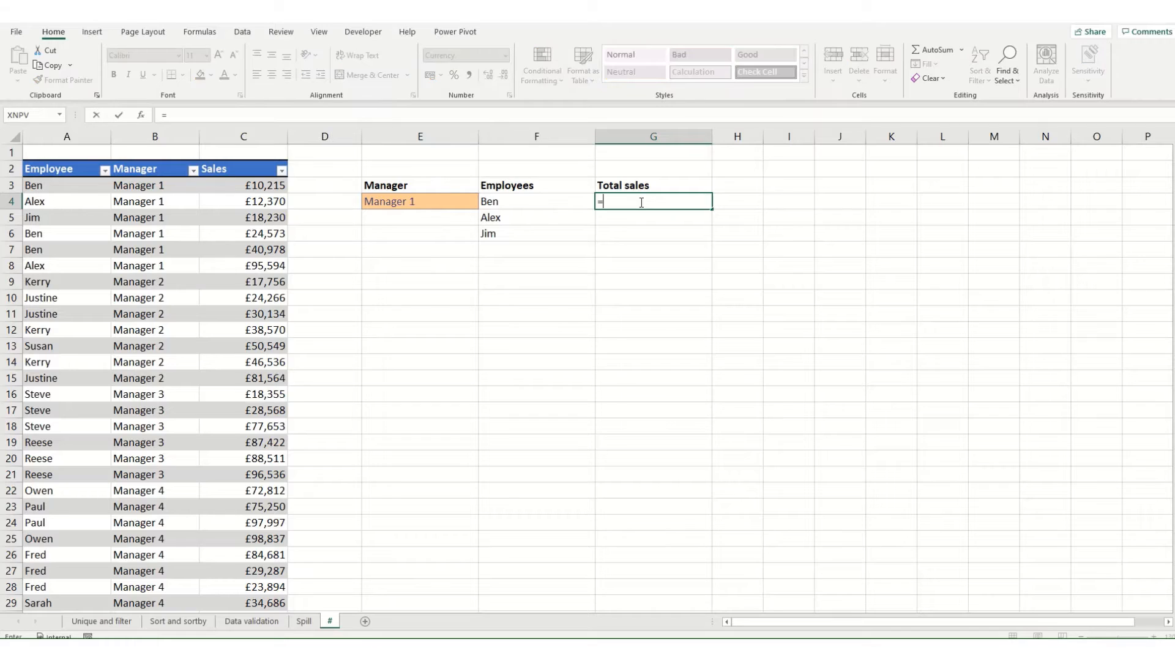
pyautogui.write('SUMIF(')
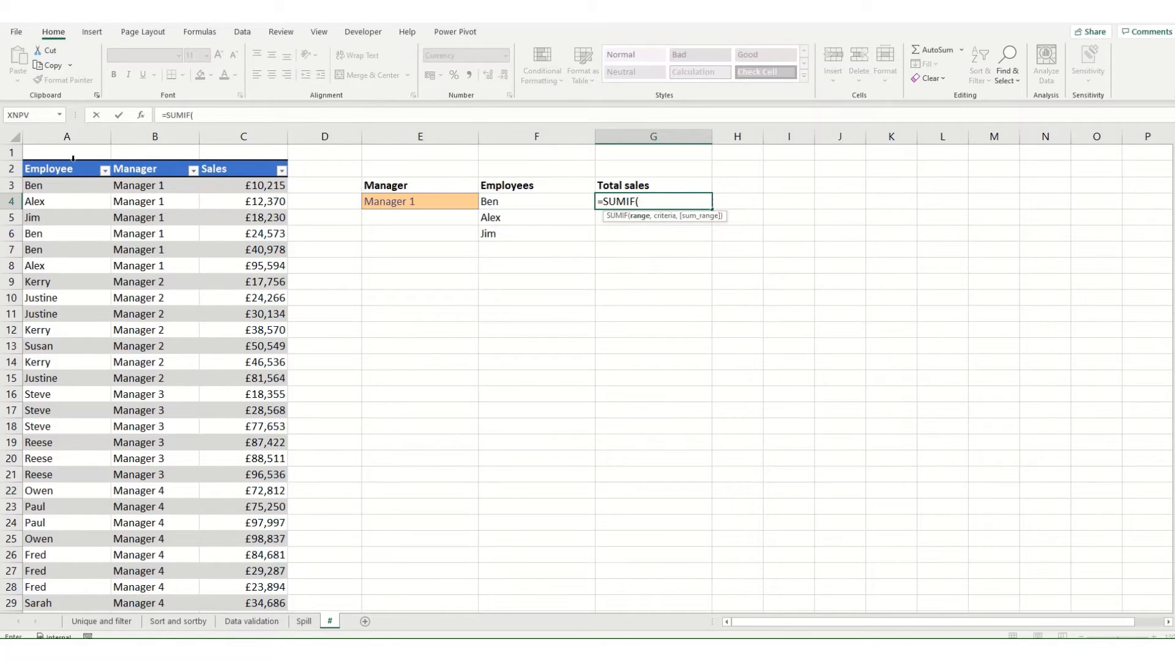
pyautogui.click(67, 185)
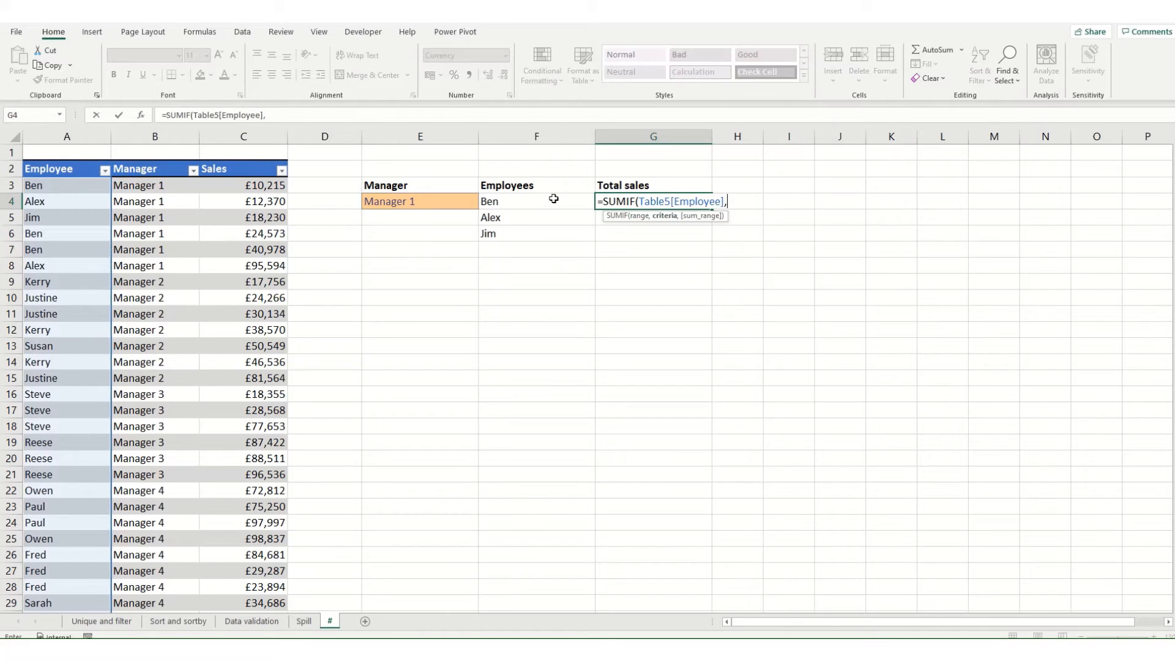
pyautogui.moveTo(541, 244)
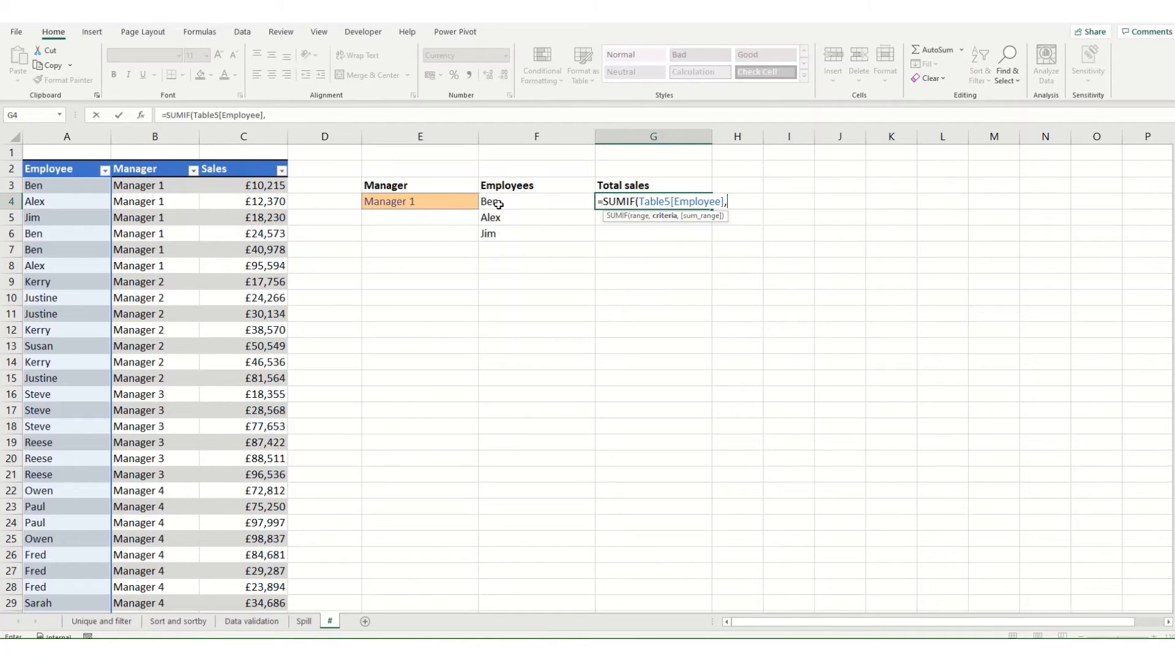
# Add the F4# spilled employee list as criteria and Table5[Sales] as the sum range
pyautogui.click(536, 200)
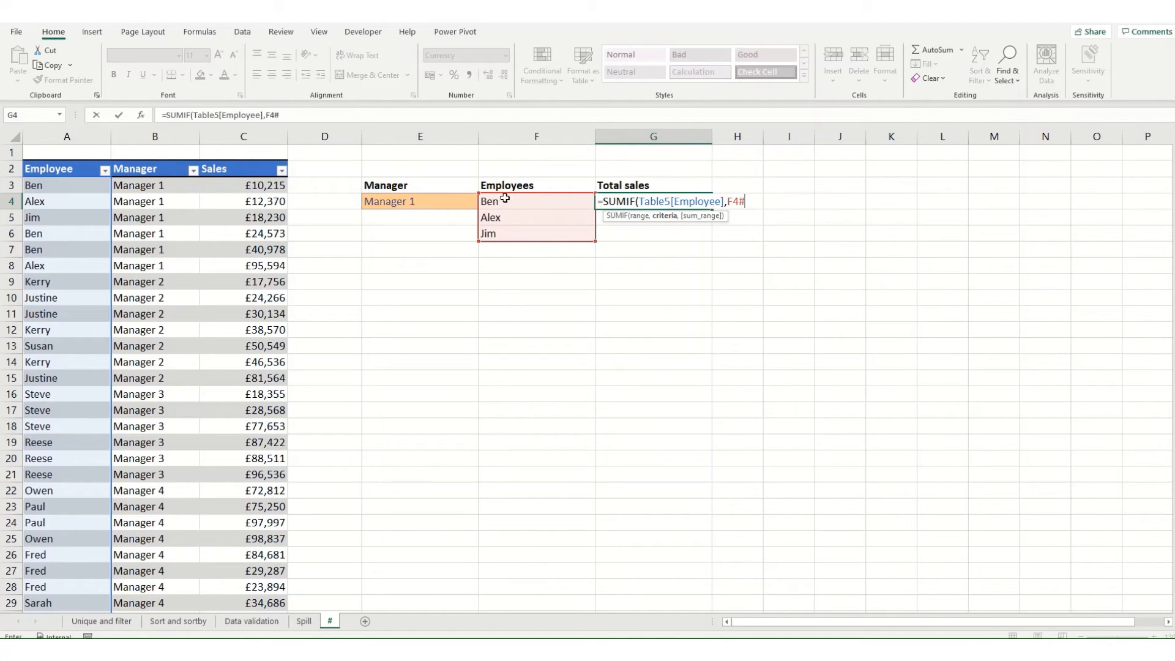
pyautogui.moveTo(499, 249)
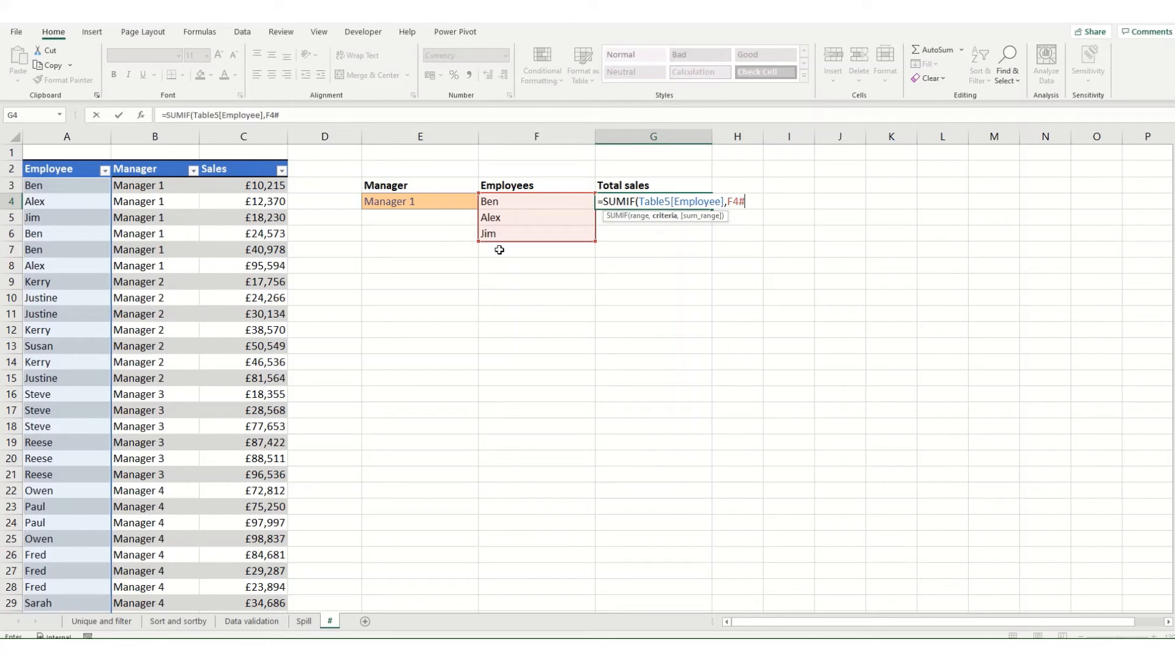
pyautogui.write(',')
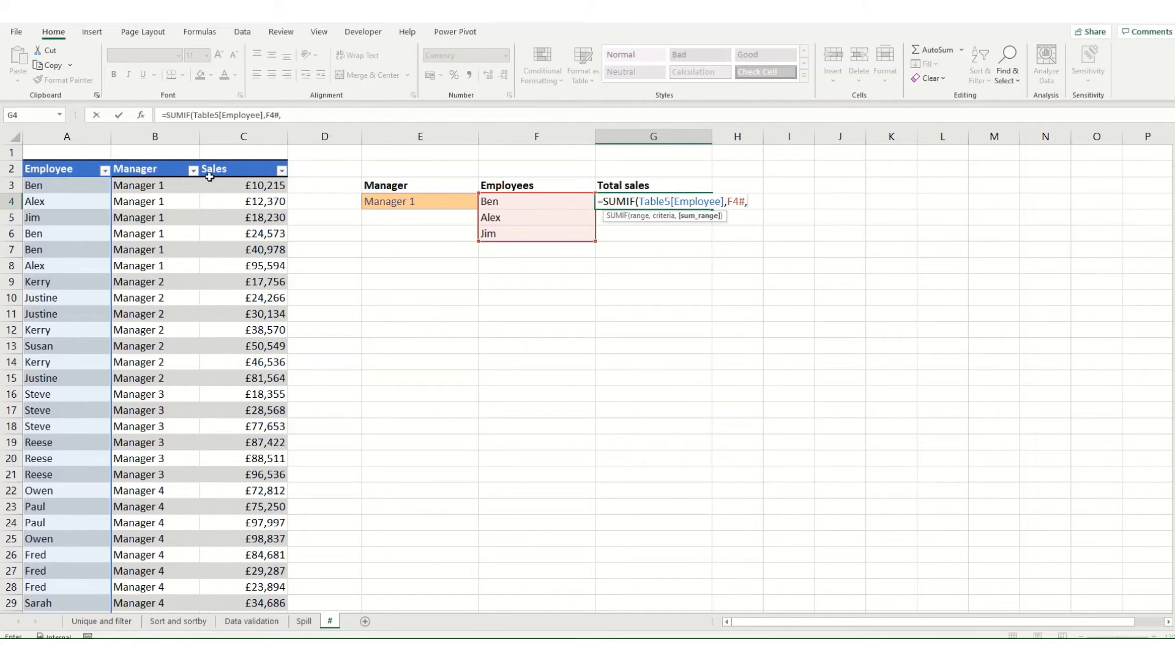
pyautogui.click(243, 169)
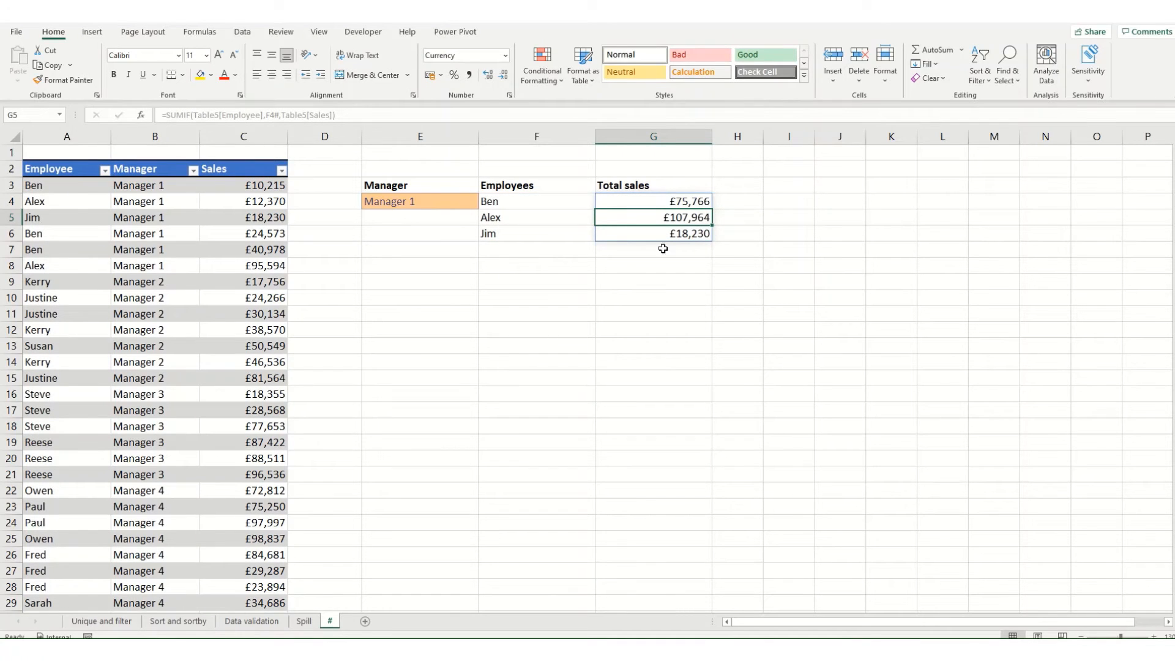
pyautogui.moveTo(525, 202)
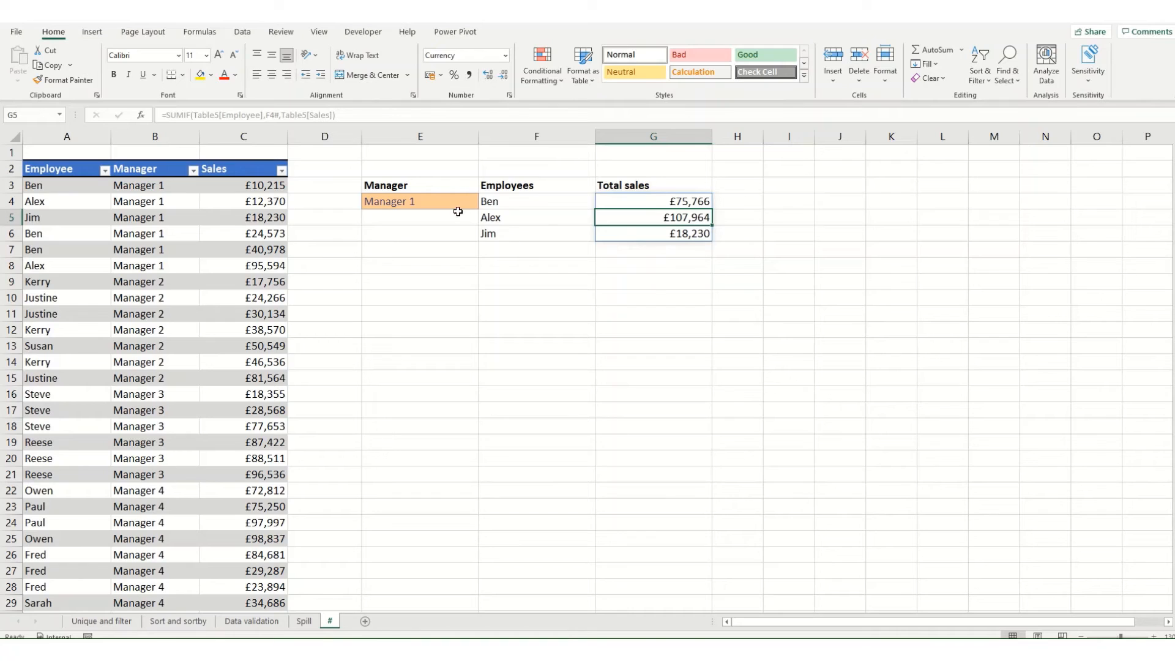
# Open the manager drop-down in E4 to see Manager 1 to 6
pyautogui.click(482, 202)
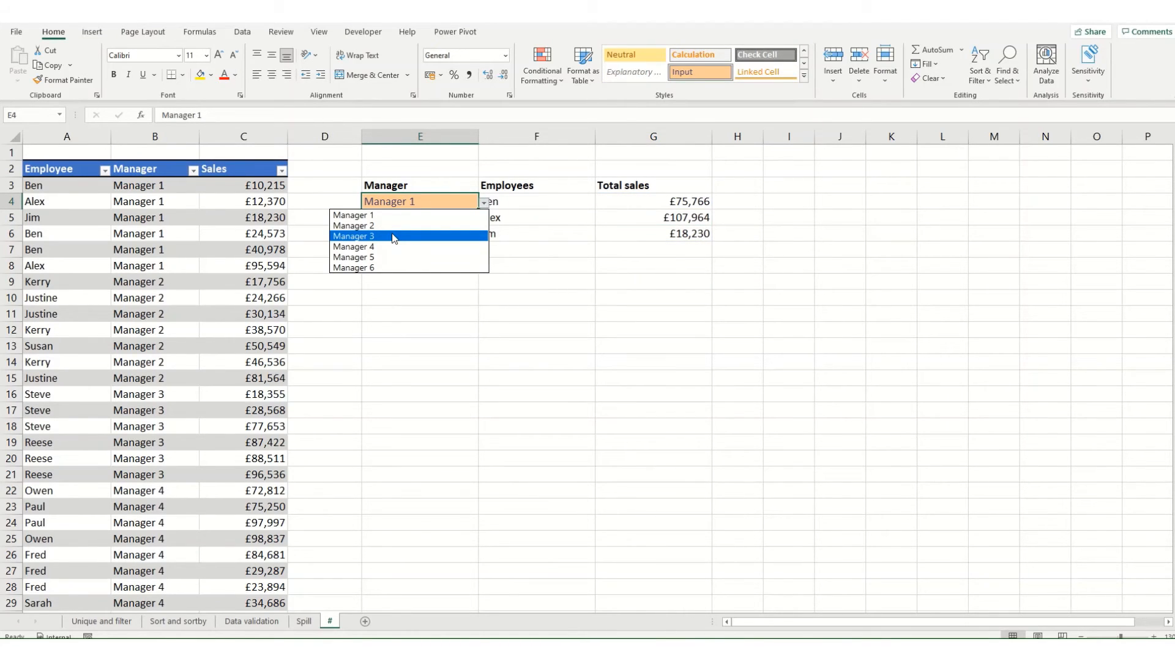
# Choose Manager 3, giving Steve and Reese totals £124,576 and £272,469
pyautogui.click(353, 235)
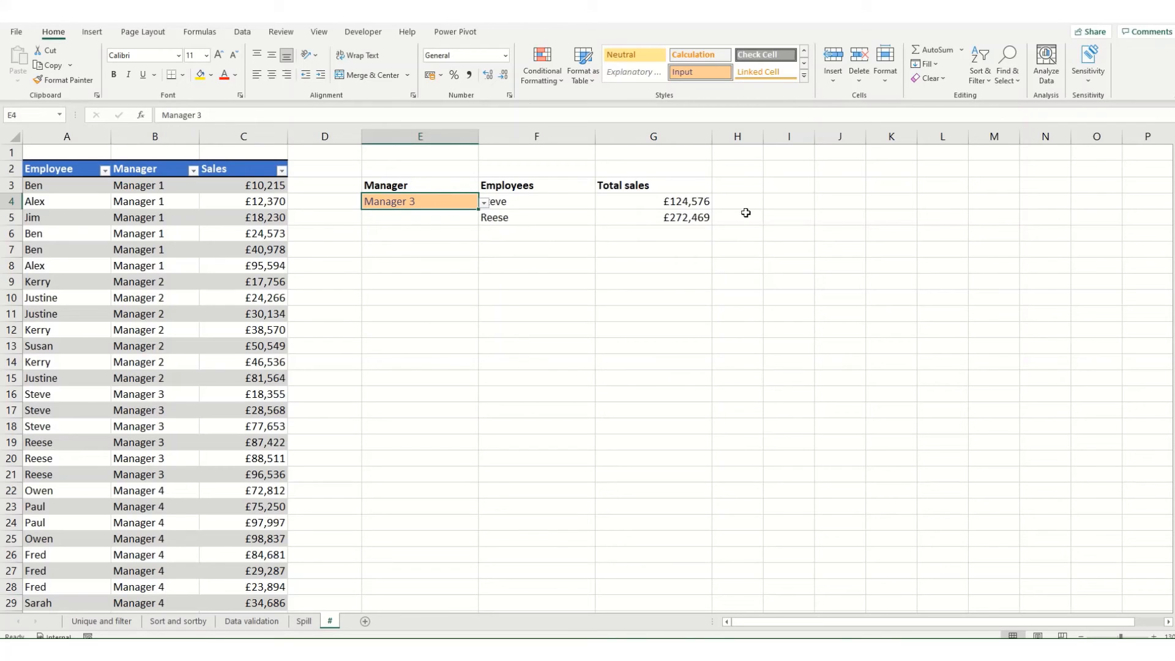
pyautogui.moveTo(609, 257)
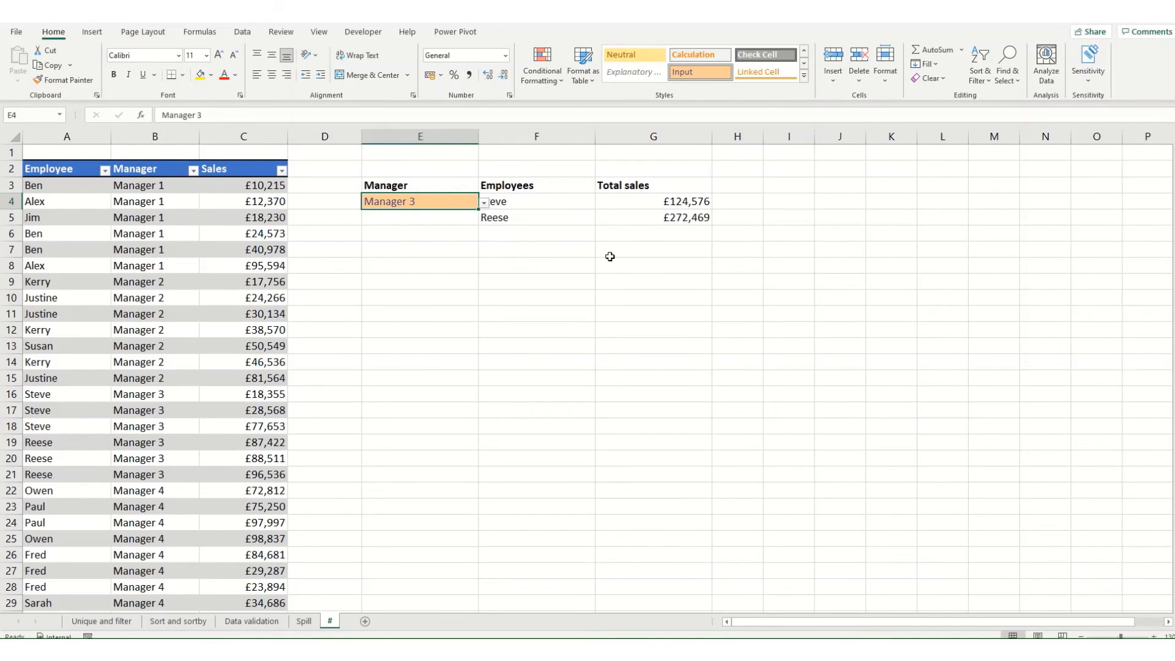